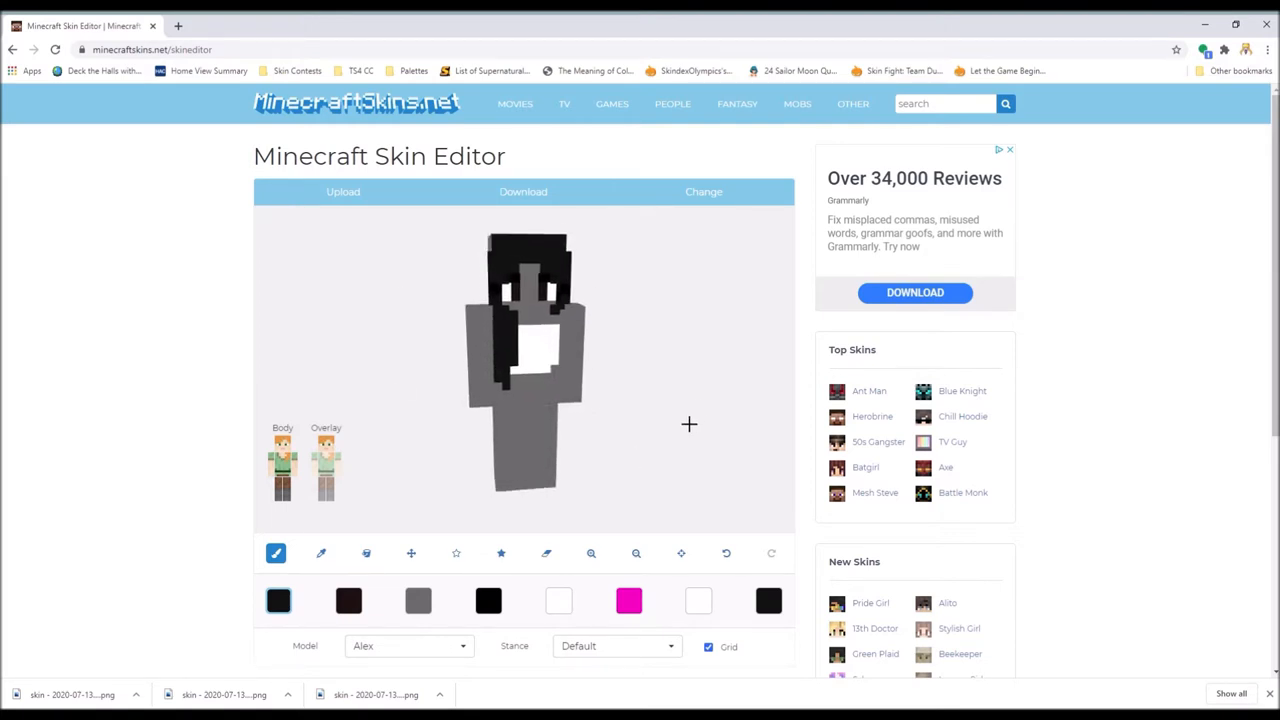
Paint the light-blue jacket over the torso and arms, leaving the white top visible.
click(545, 553)
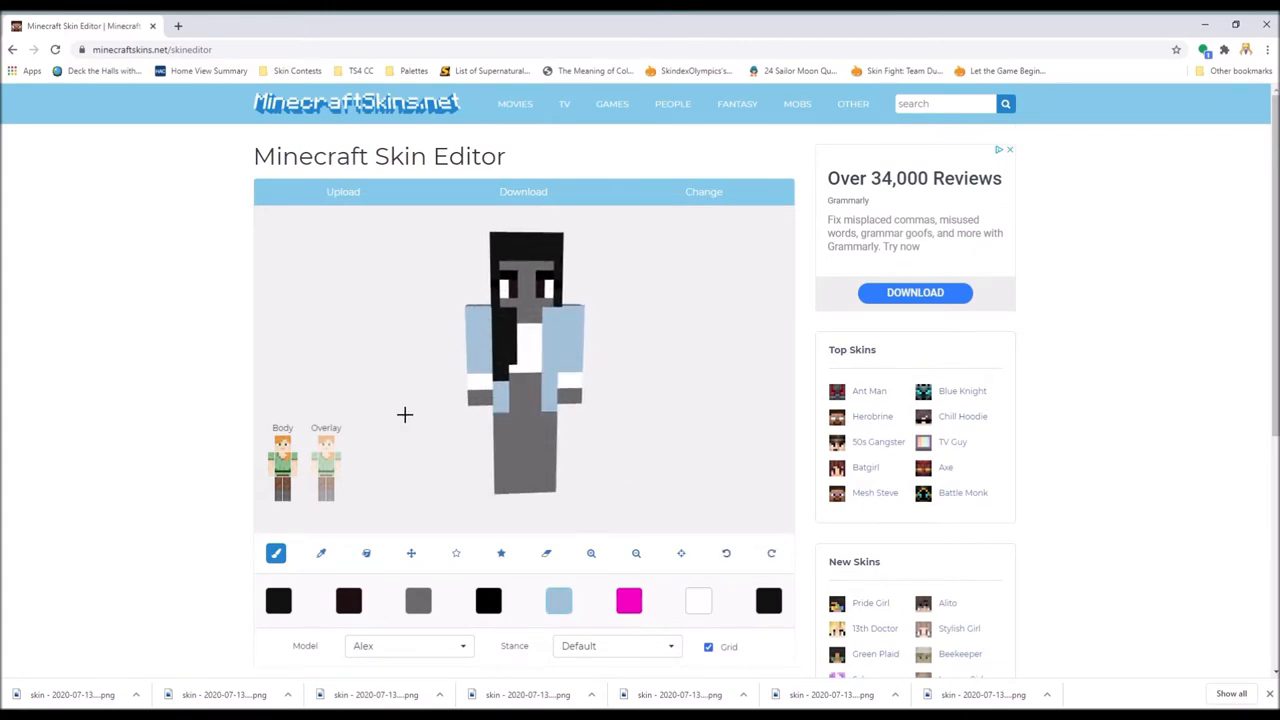
Brush light-blue jeans, yellow shoes, and brown skin on the face and hands.
click(726, 553)
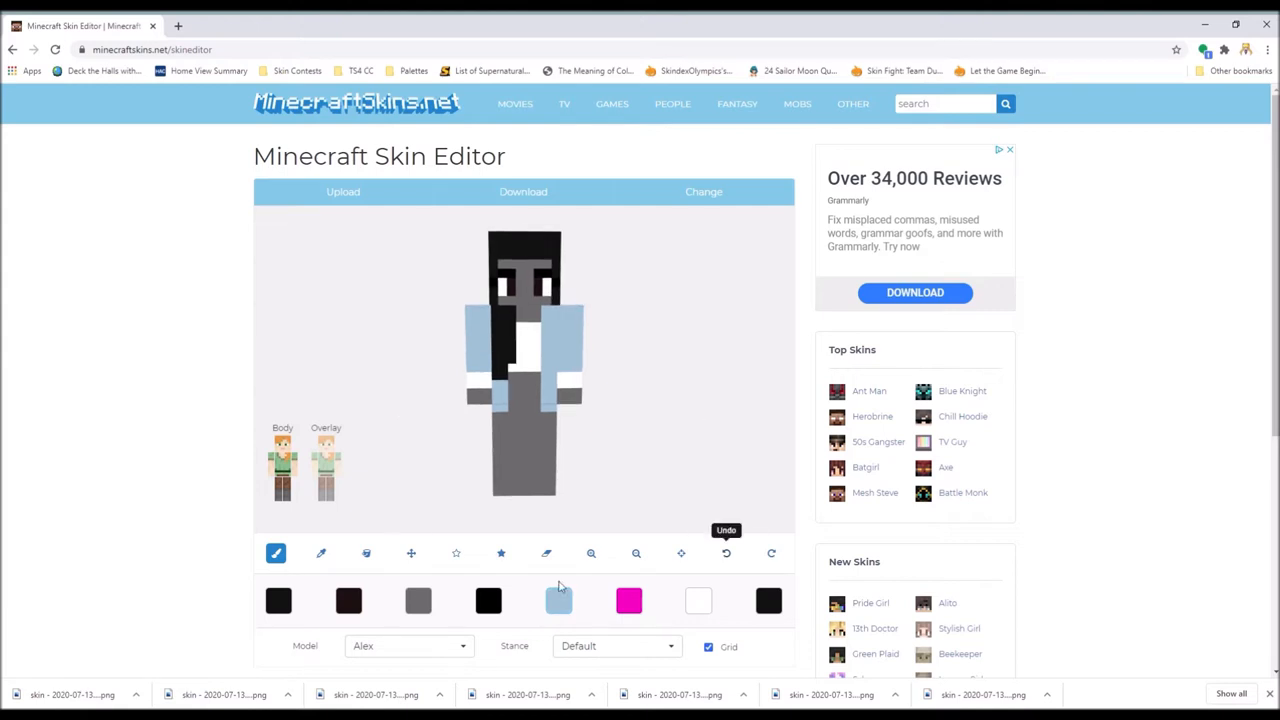
click(726, 553)
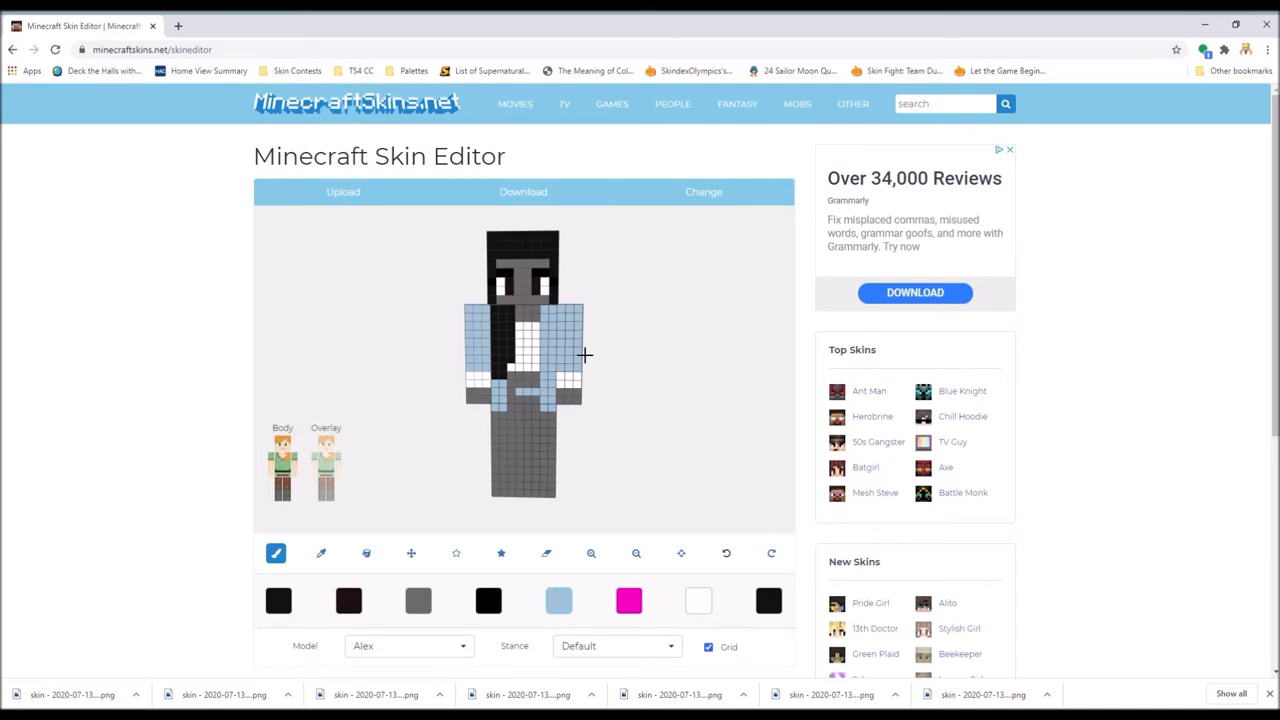
click(726, 553)
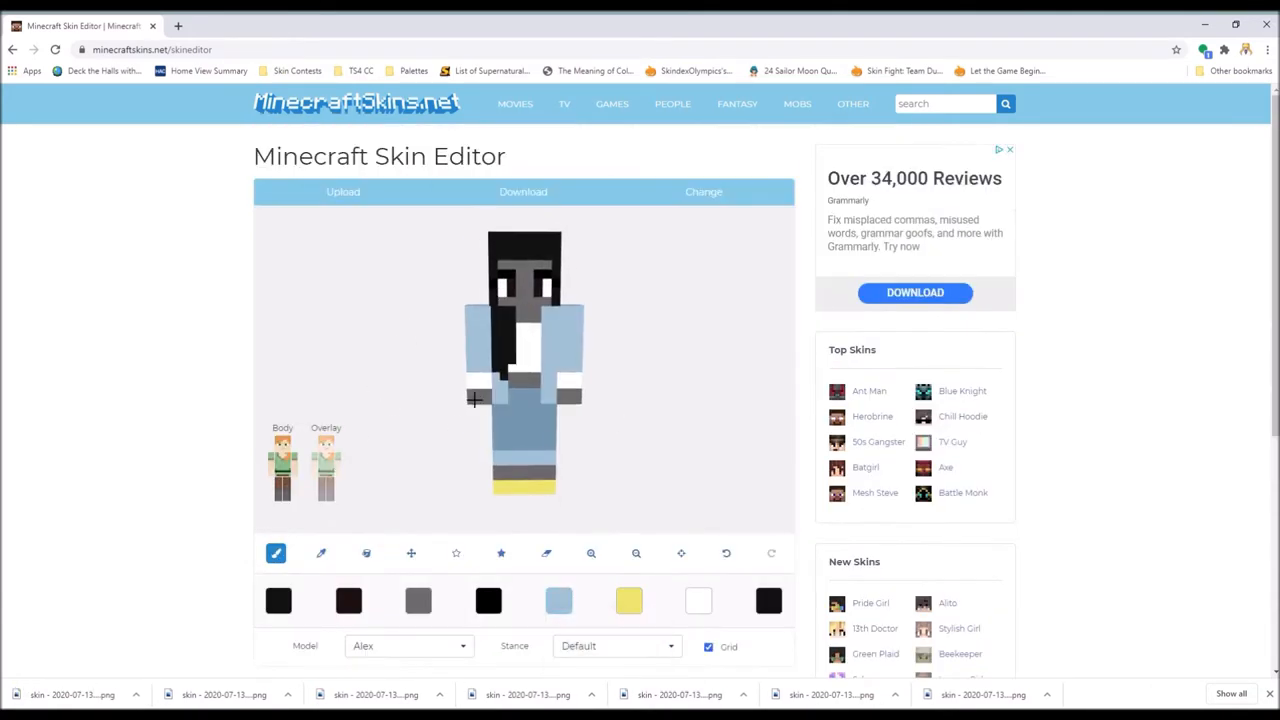
click(769, 534)
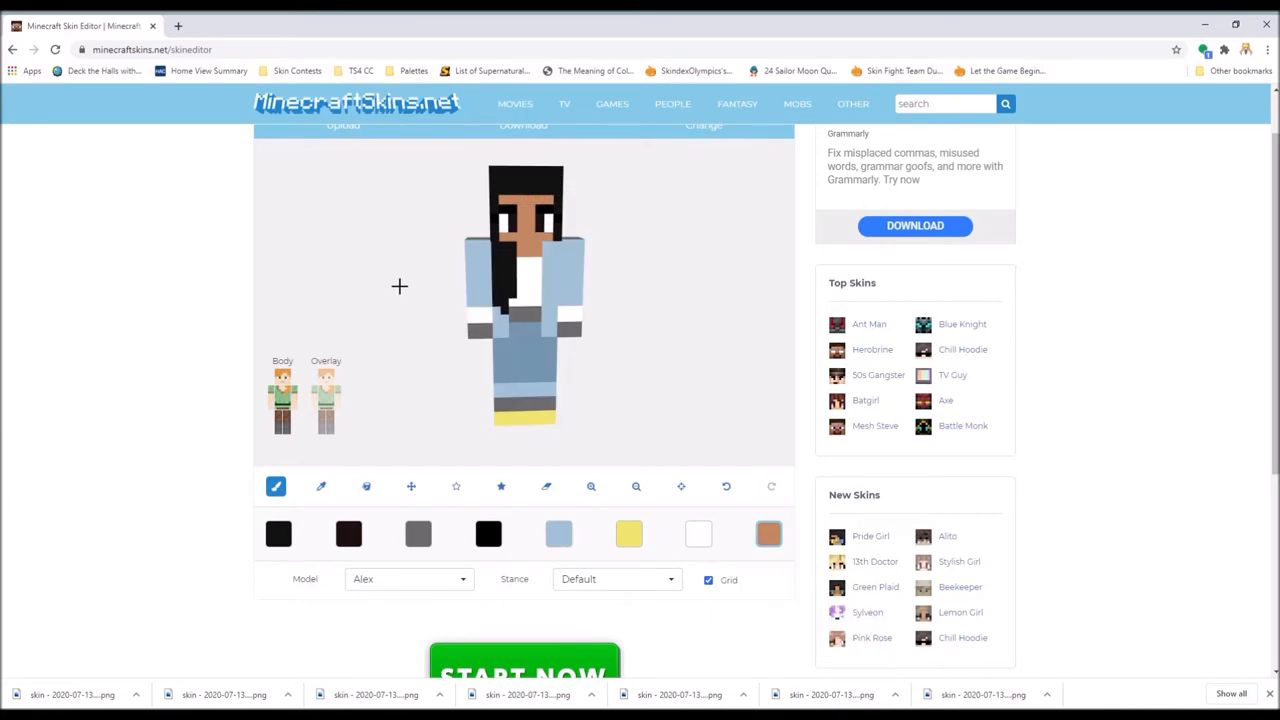
click(768, 533)
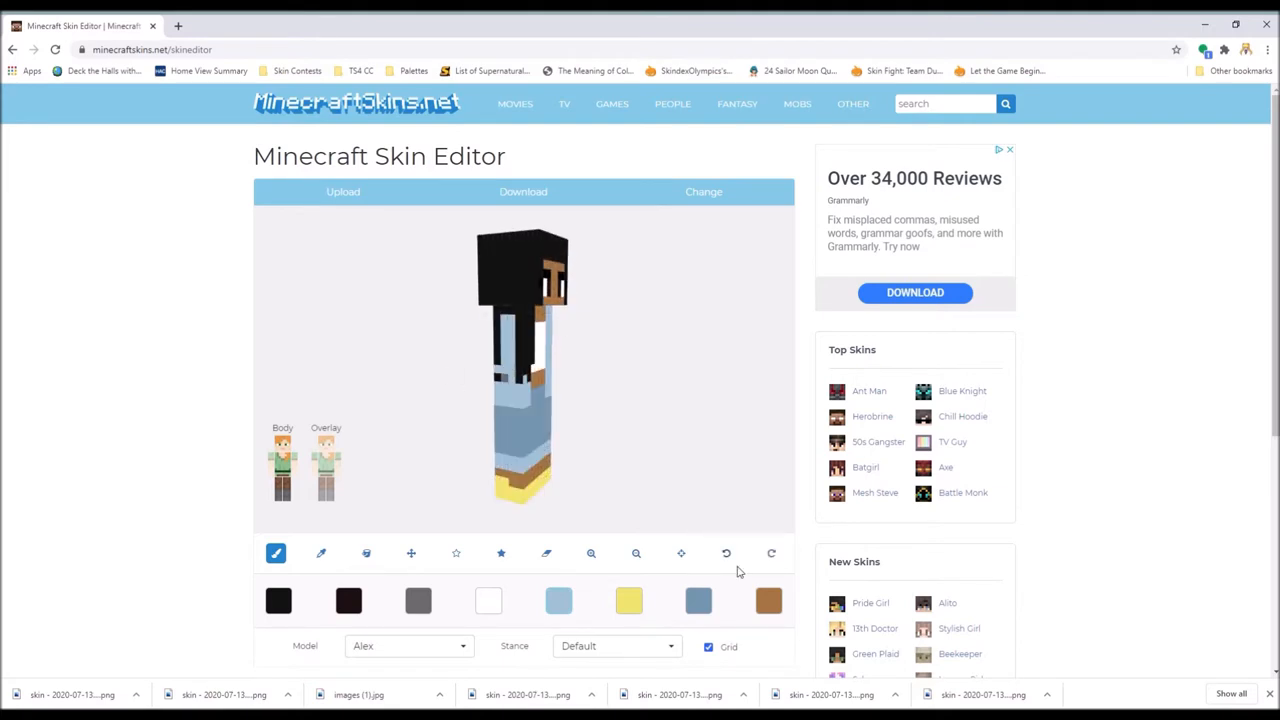
Paint black hair down the back and fill in the back's jeans, skin and shoes.
click(726, 553)
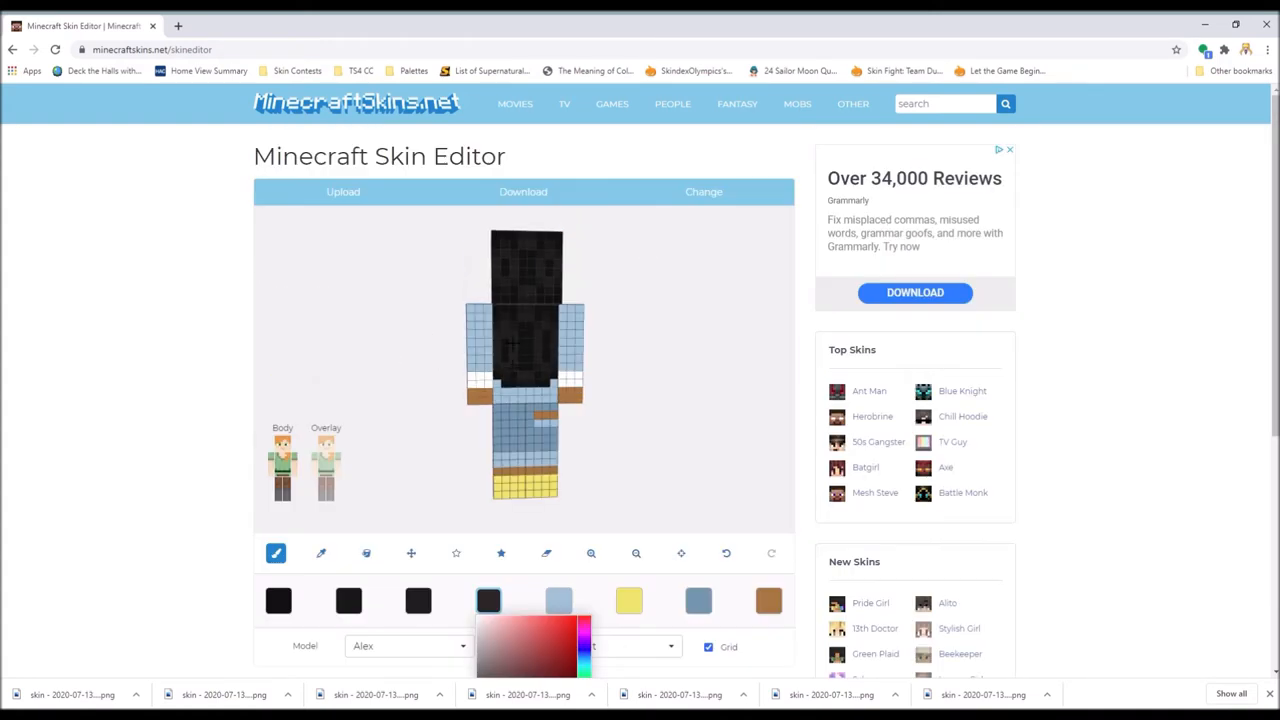
Confirm the dark hair colour, then paint the brown midriff, ankles and ears.
click(488, 600)
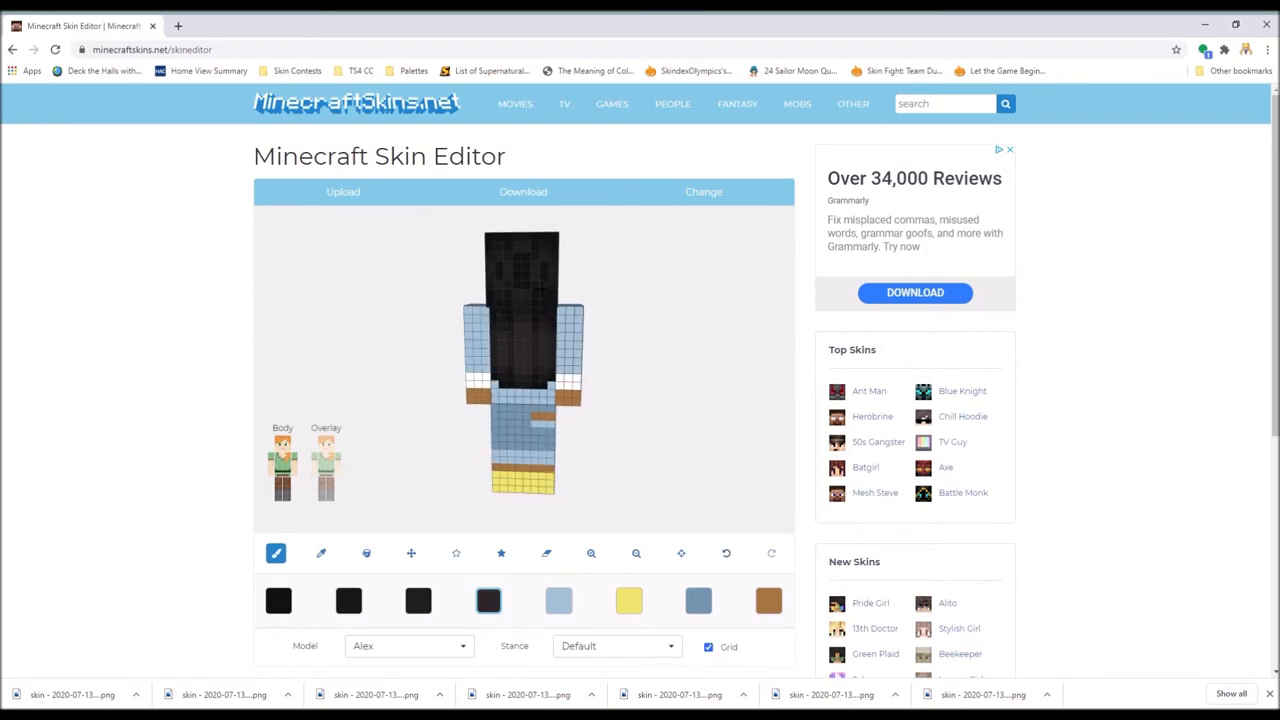
scroll(down, 3)
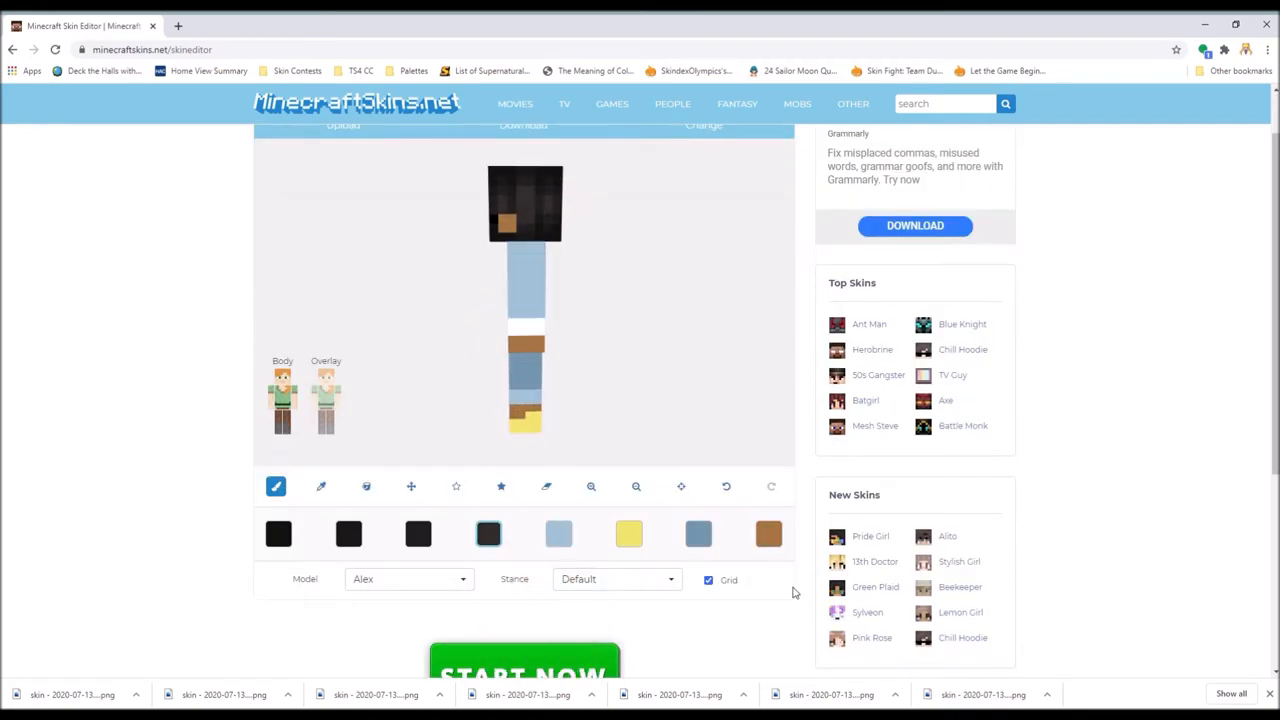
click(418, 534)
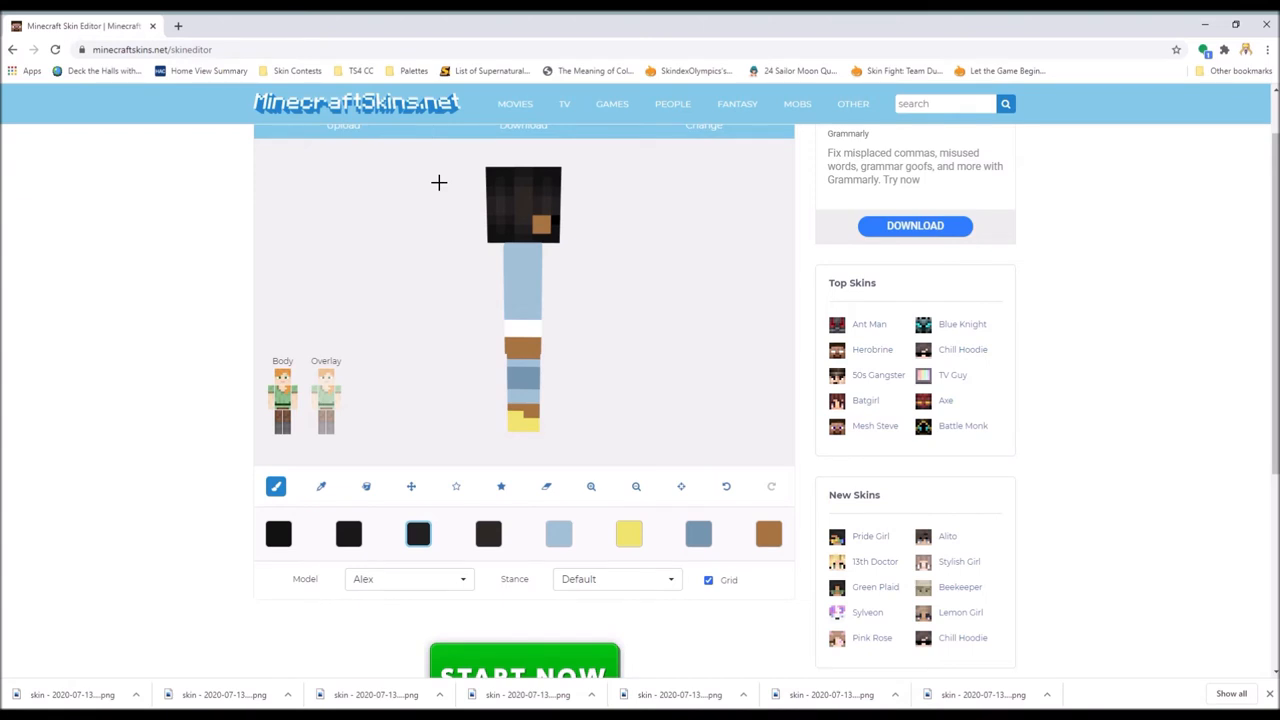
click(488, 534)
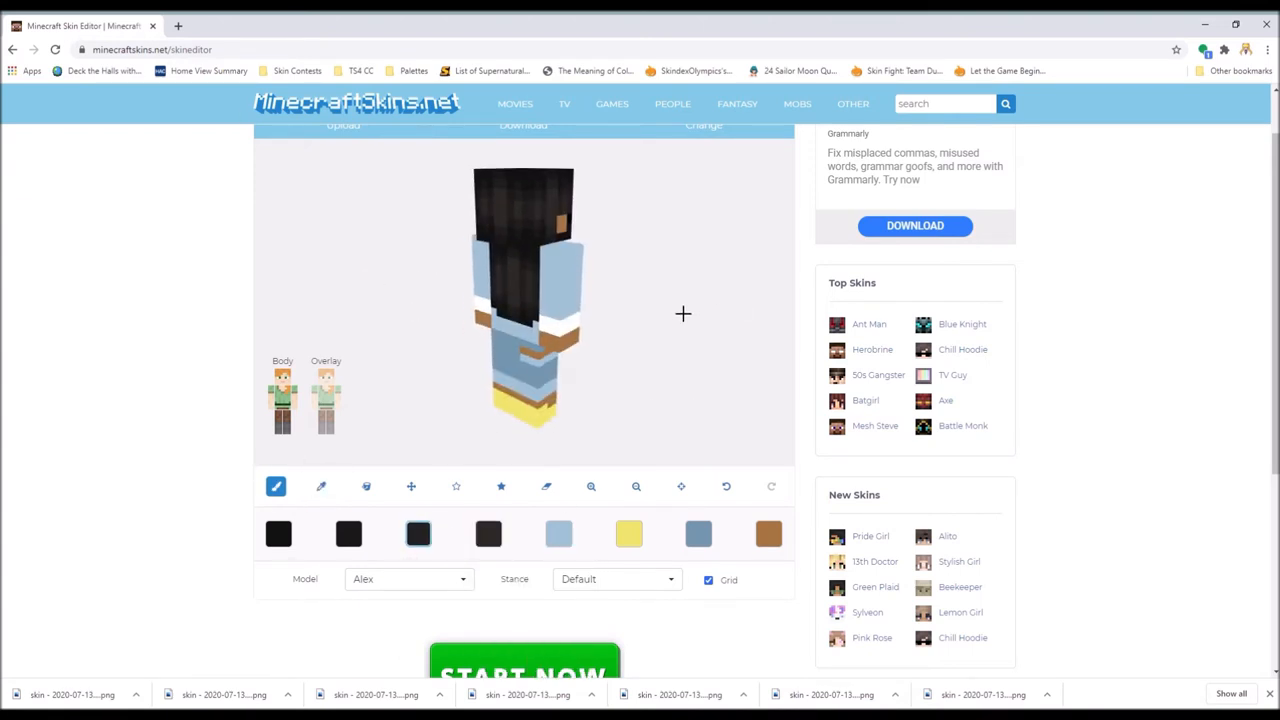
click(321, 486)
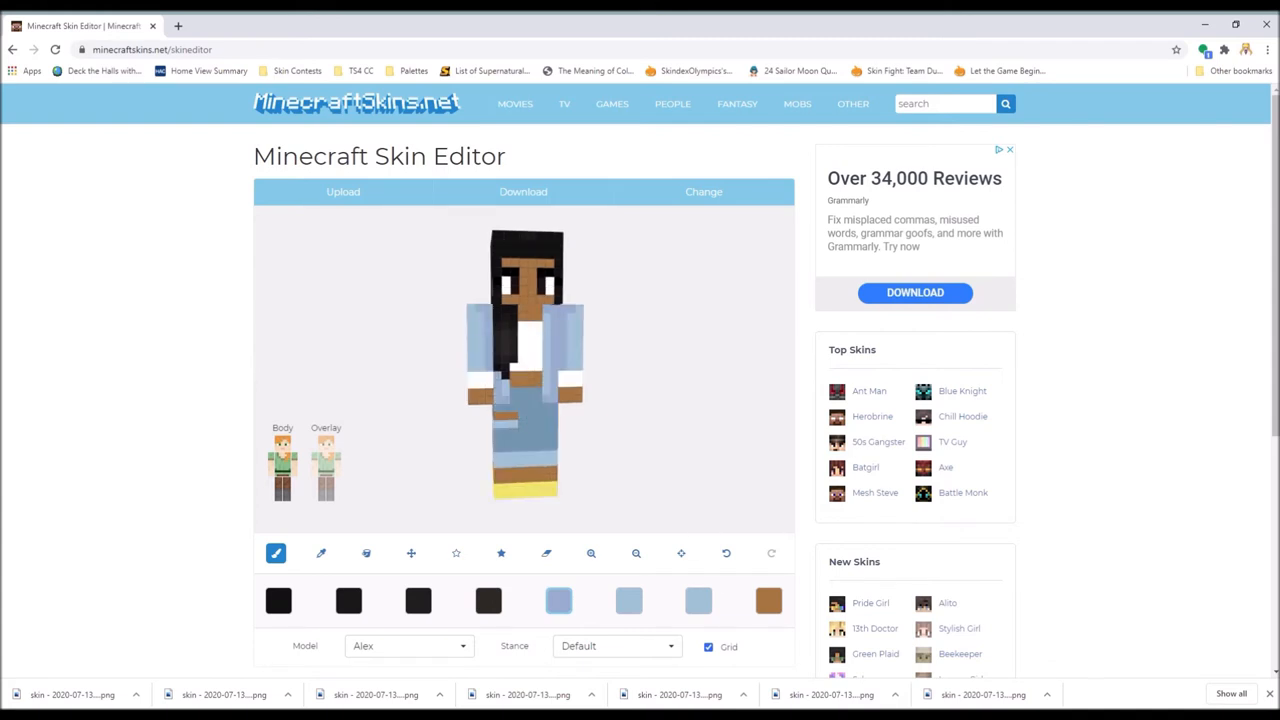
Brush lighter and darker blue and yellow shading onto the jacket, jeans and heels.
click(698, 600)
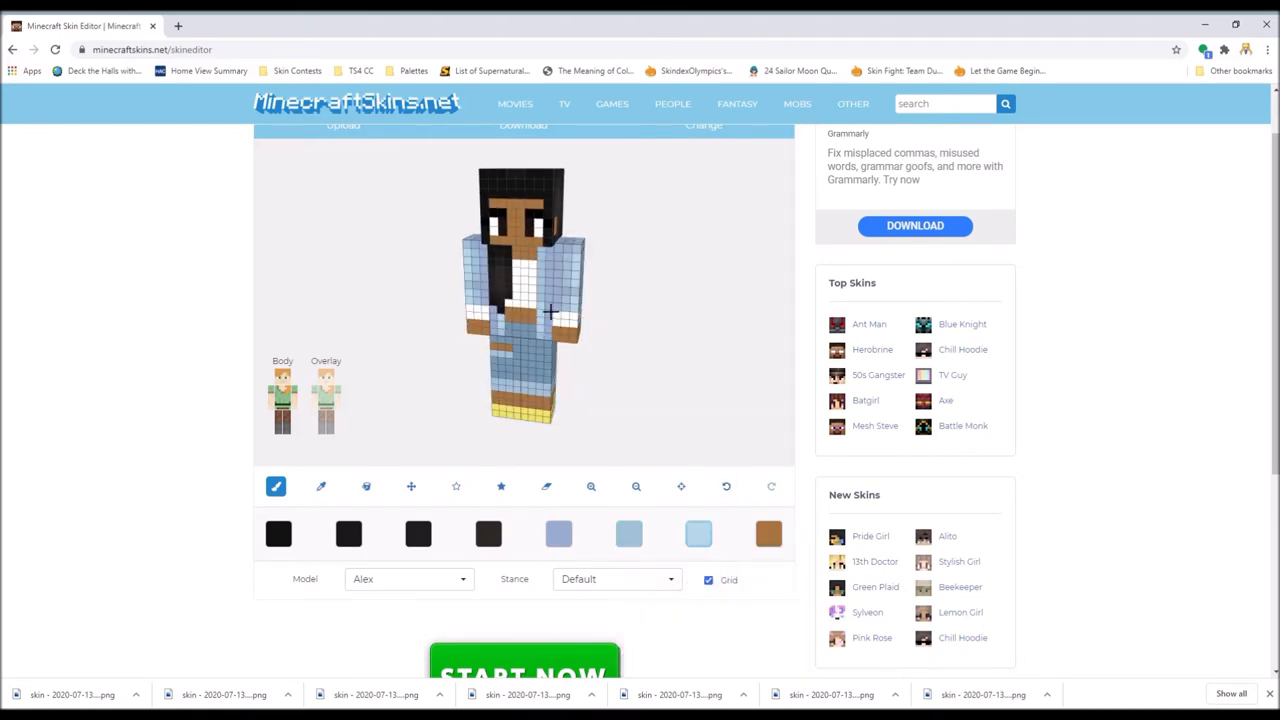
click(726, 486)
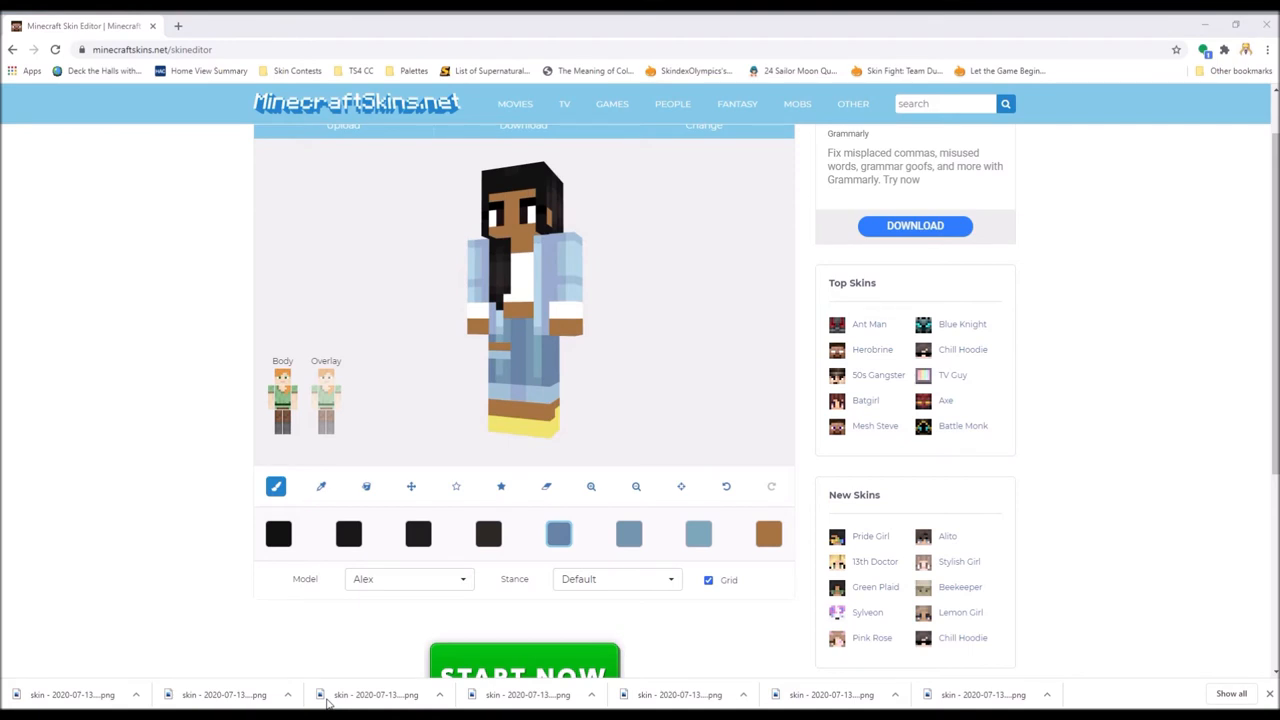
click(697, 533)
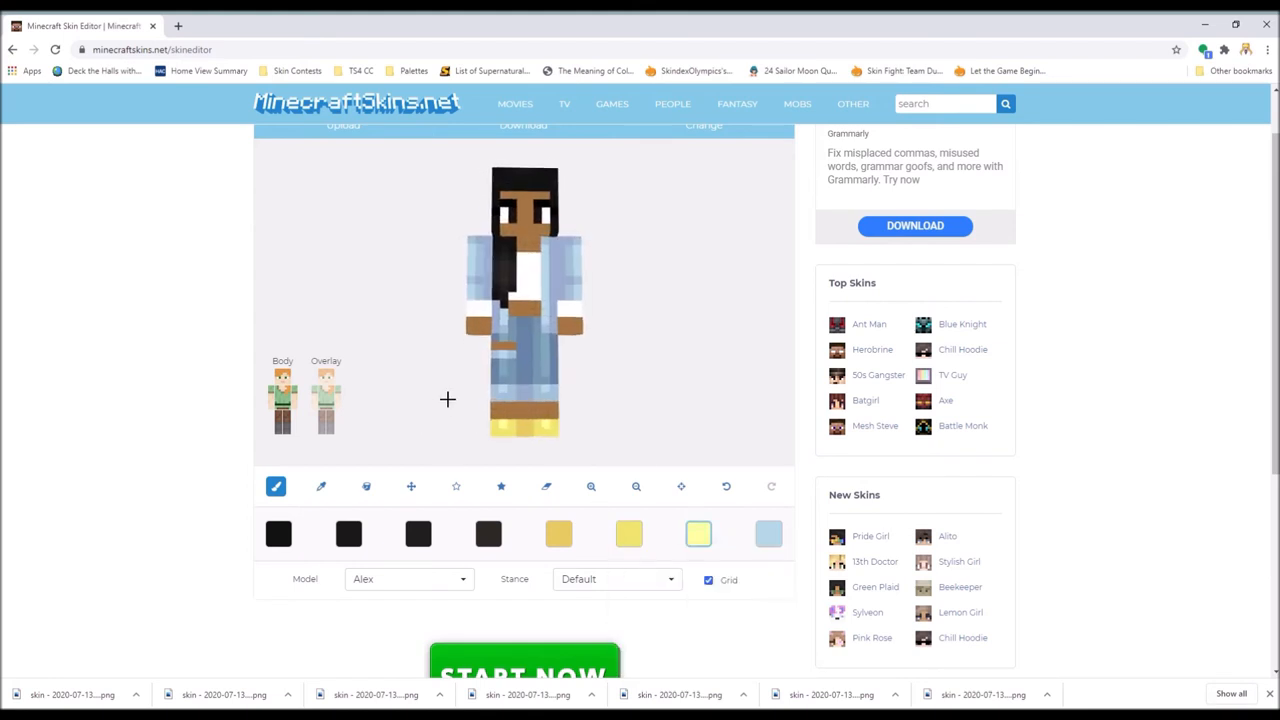
Brush dark and brown shading tones onto the face and hair.
click(768, 534)
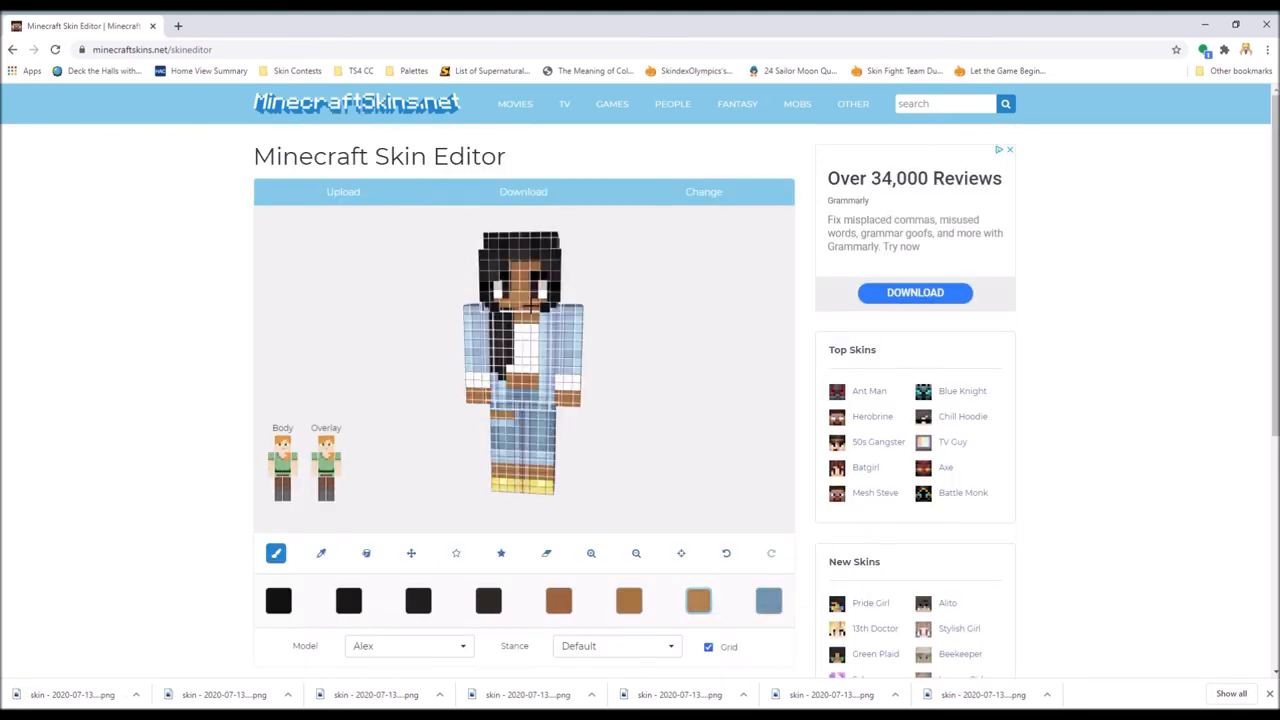
click(326, 462)
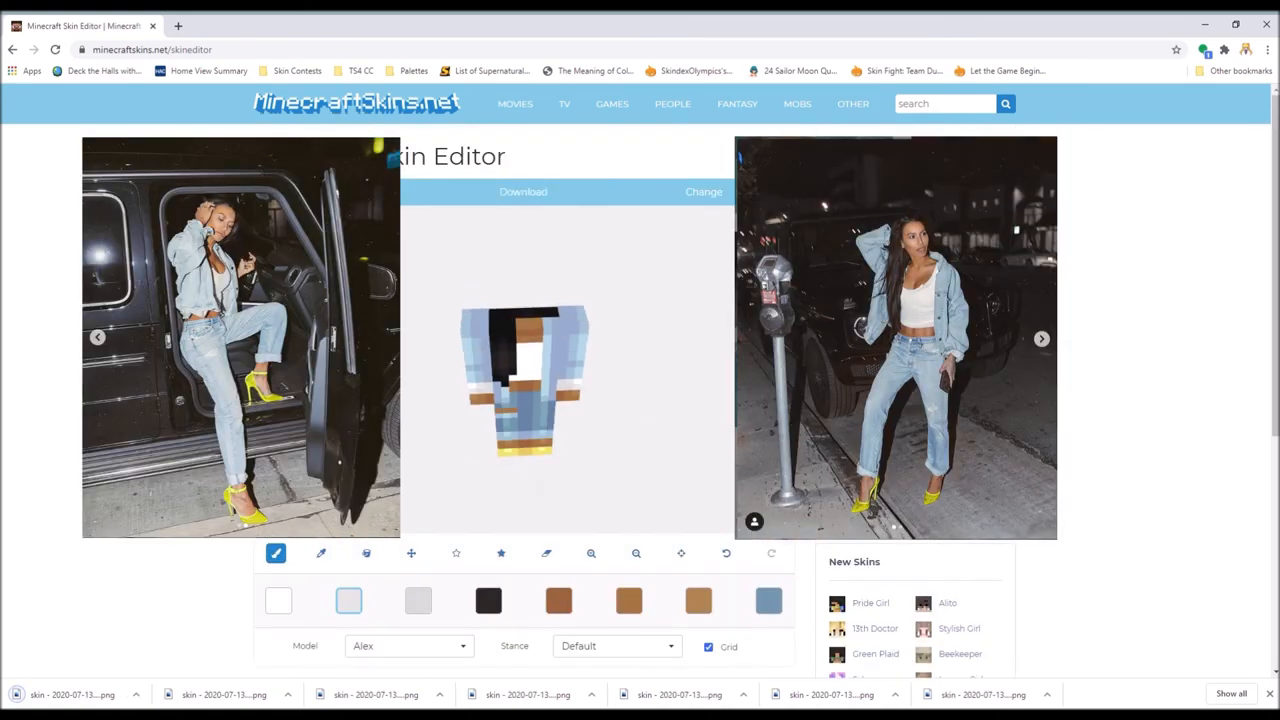
Sample the jacket's denim blue with the eyedropper and undo the last stroke.
click(699, 600)
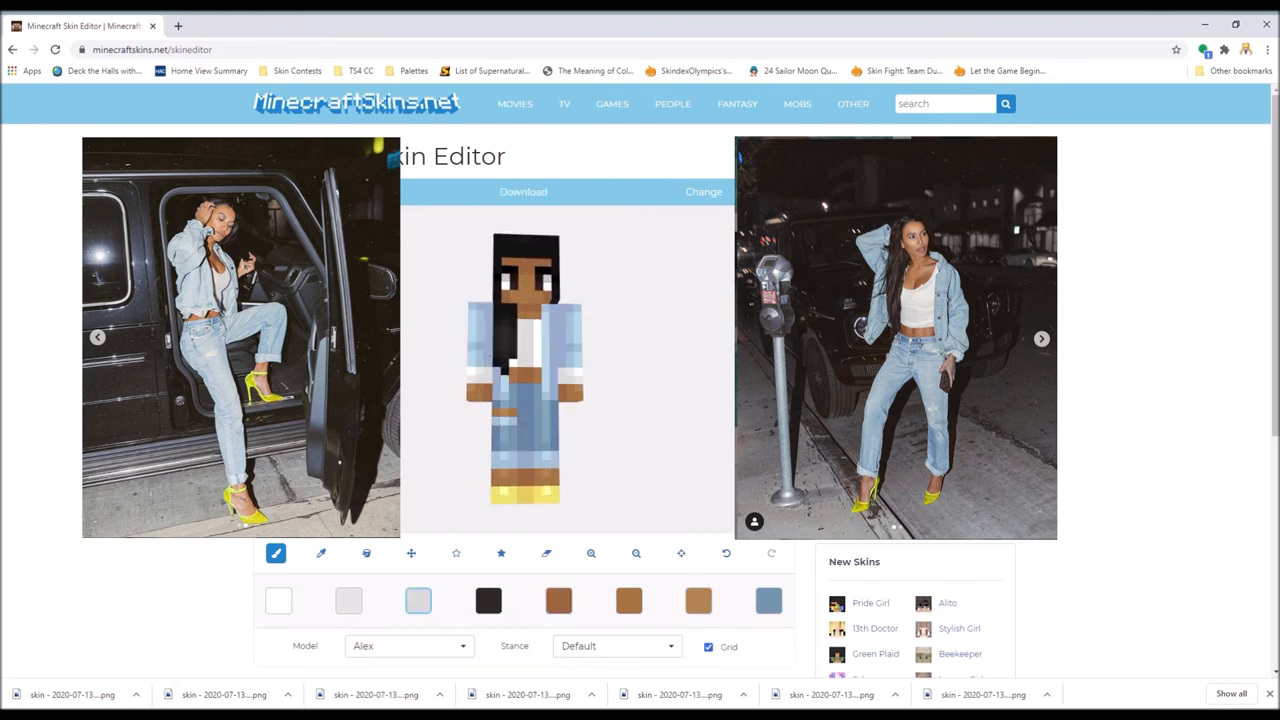
click(278, 600)
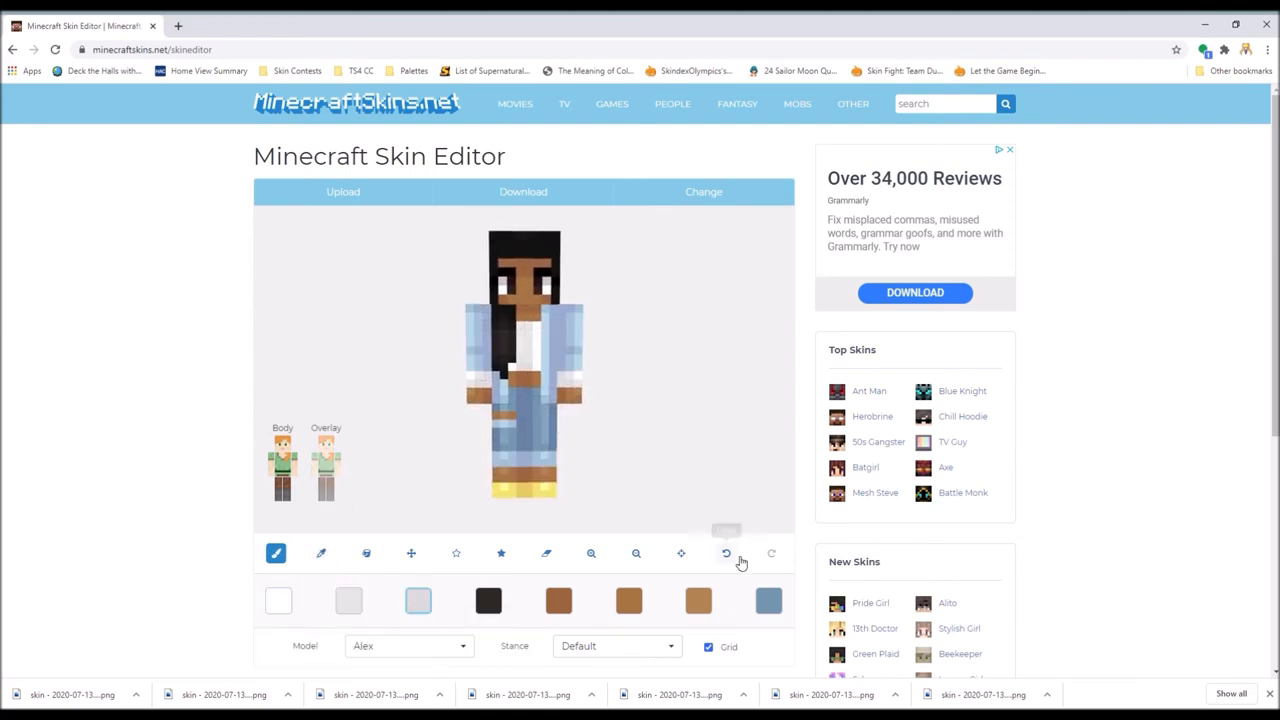
click(320, 554)
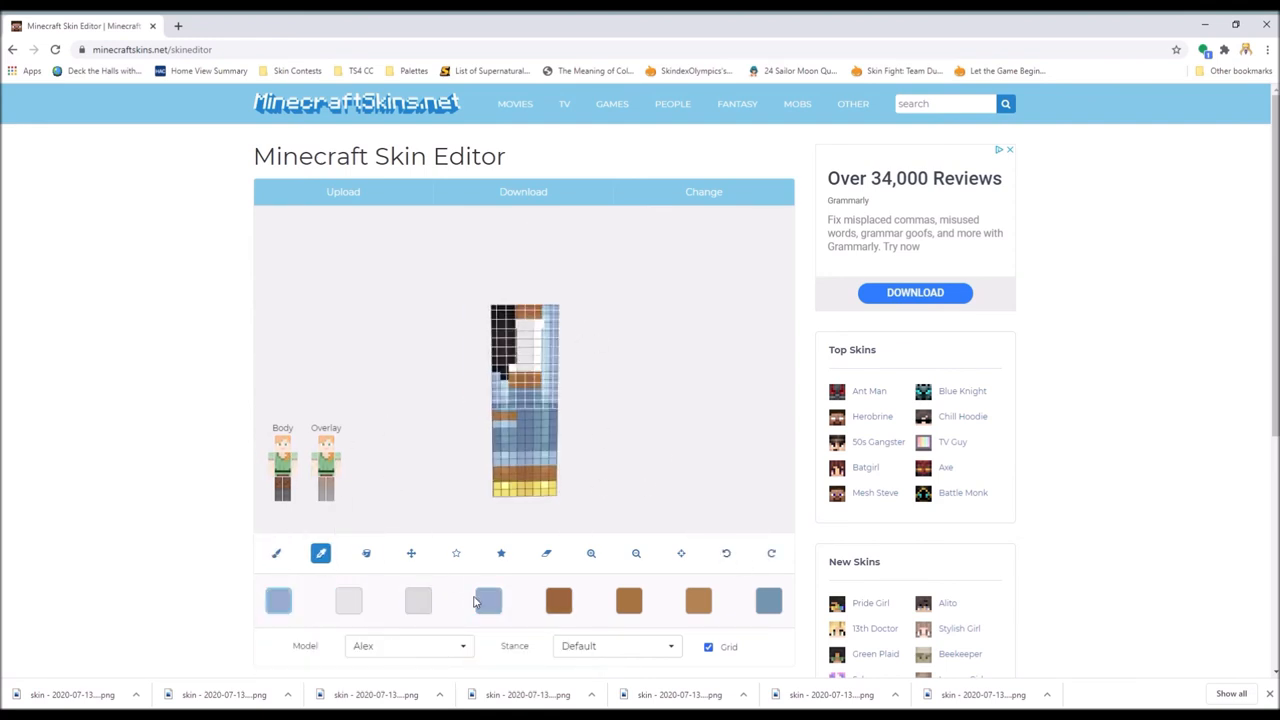